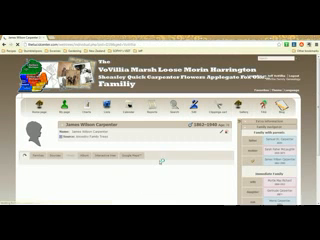
{"action": "scroll", "scroll_direction": "down", "scroll_amount": 3}
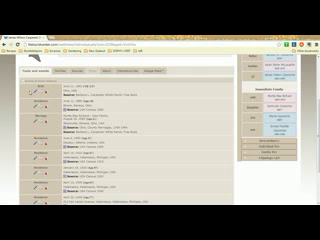
{"action": "scroll", "scroll_direction": "down", "scroll_amount": 3}
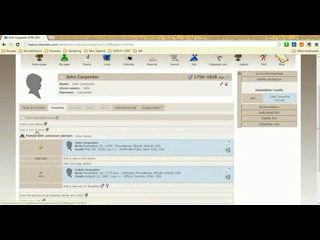
{"action": "scroll", "scroll_direction": "down", "scroll_amount": 3}
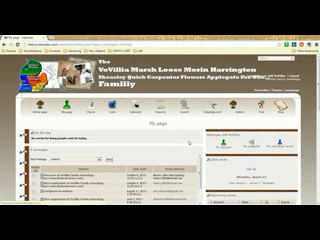
{"action": "scroll", "scroll_direction": "down", "scroll_amount": 3}
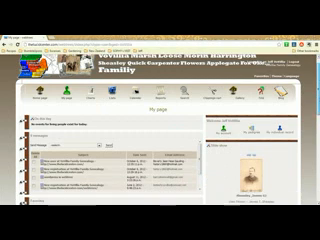
{"action": "scroll", "scroll_direction": "down", "scroll_amount": 3}
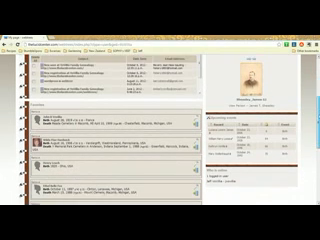
{"action": "scroll", "scroll_direction": "down", "scroll_amount": 3}
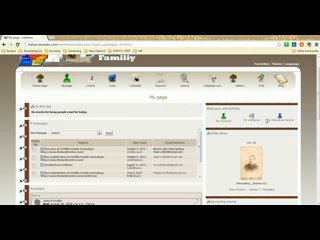
{"action": "scroll", "scroll_direction": "down", "scroll_amount": 3}
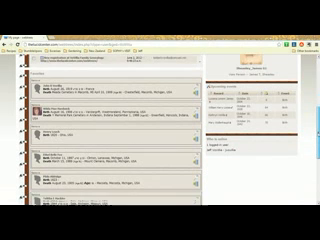
{"action": "scroll", "scroll_direction": "down", "scroll_amount": 3}
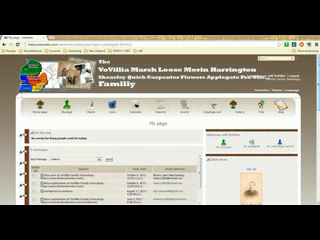
{"action": "scroll", "scroll_direction": "down", "scroll_amount": 3}
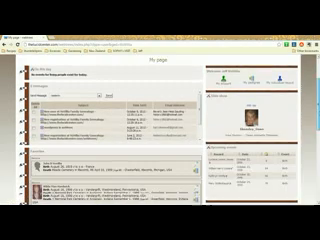
{"action": "scroll", "scroll_direction": "down", "scroll_amount": 3}
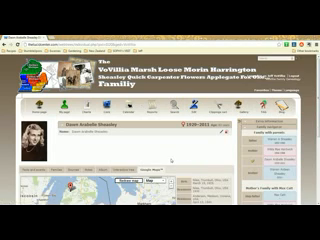
{"action": "scroll", "scroll_direction": "down", "scroll_amount": 3}
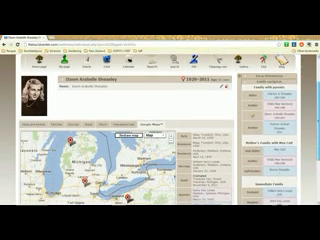